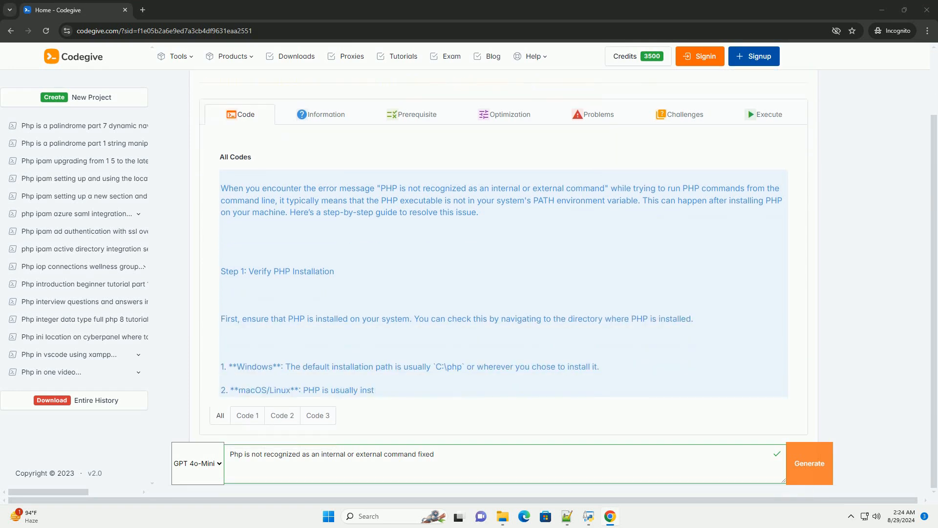
pyautogui.scroll(-3)
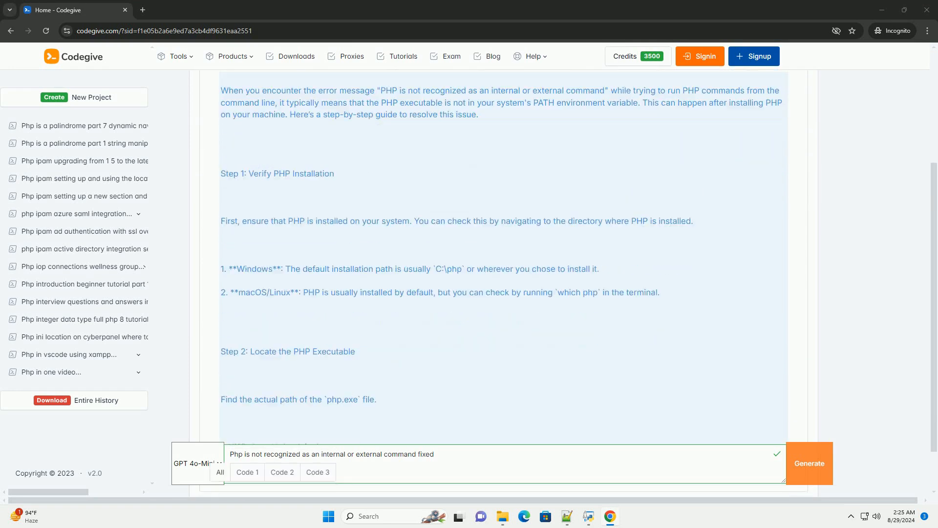
pyautogui.scroll(-3)
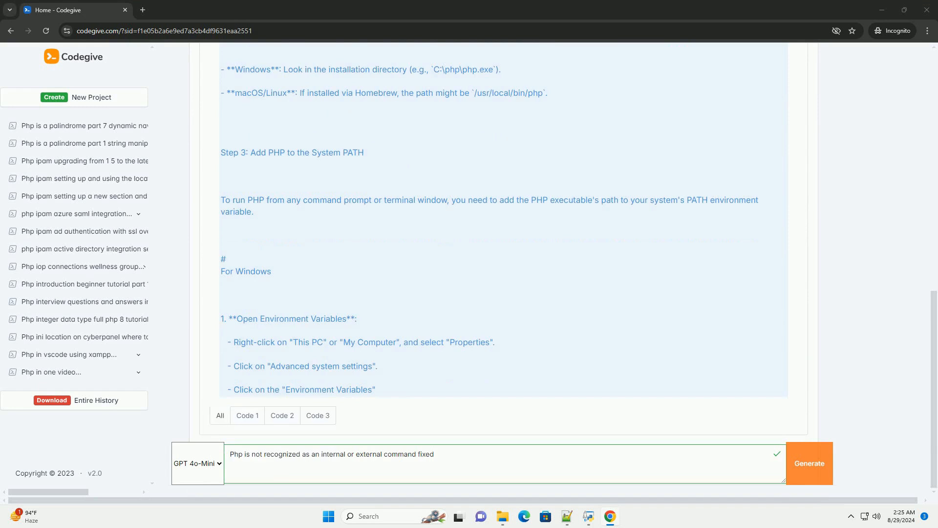
pyautogui.scroll(-3)
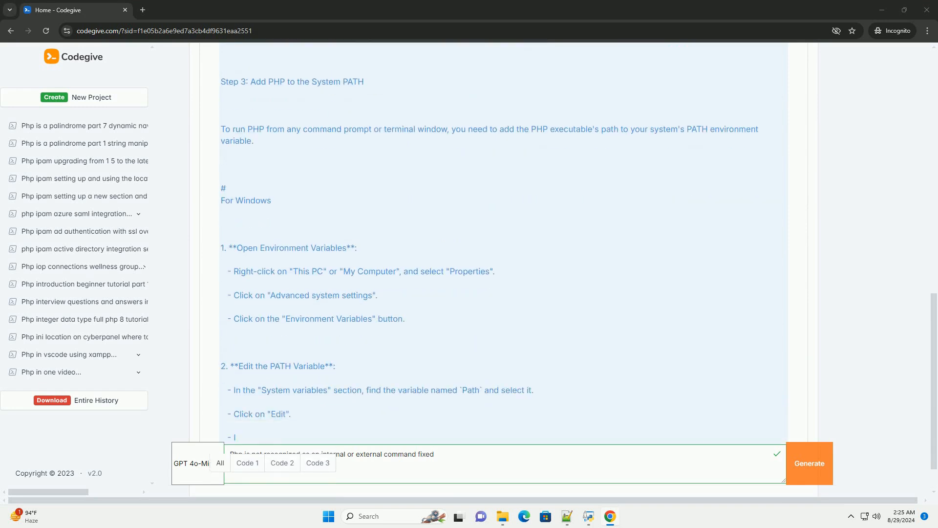
pyautogui.scroll(-3)
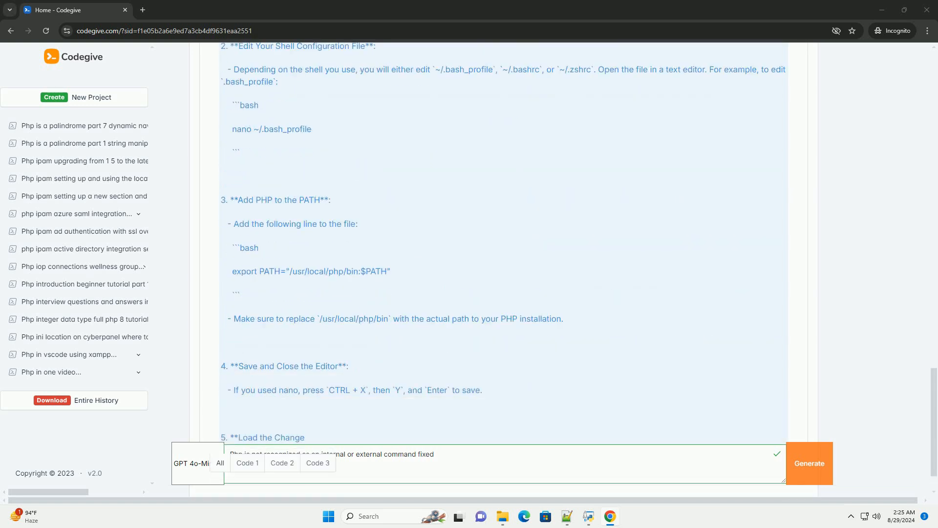
pyautogui.scroll(-3)
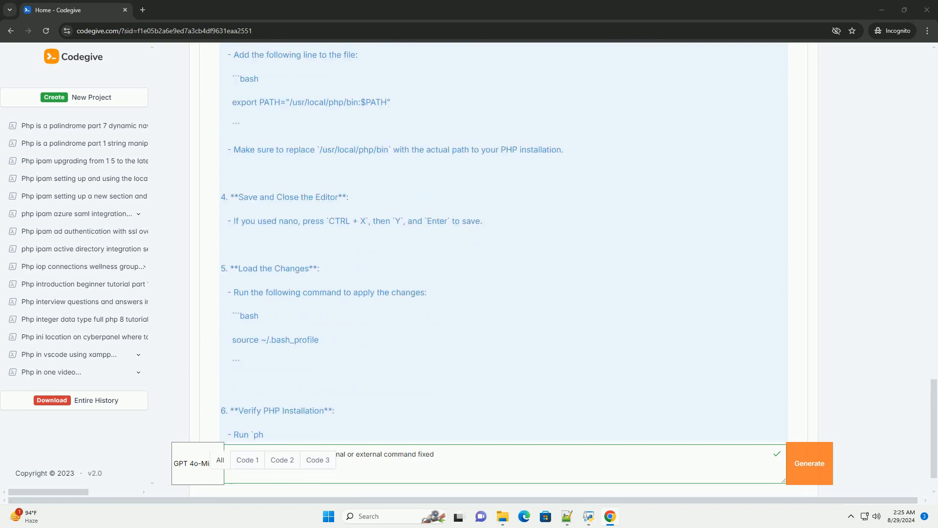
pyautogui.scroll(-3)
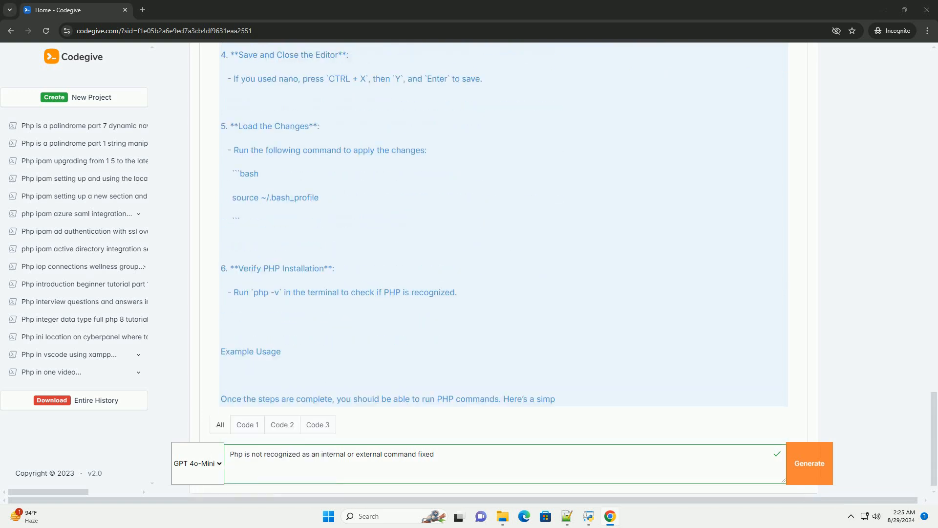
pyautogui.scroll(-3)
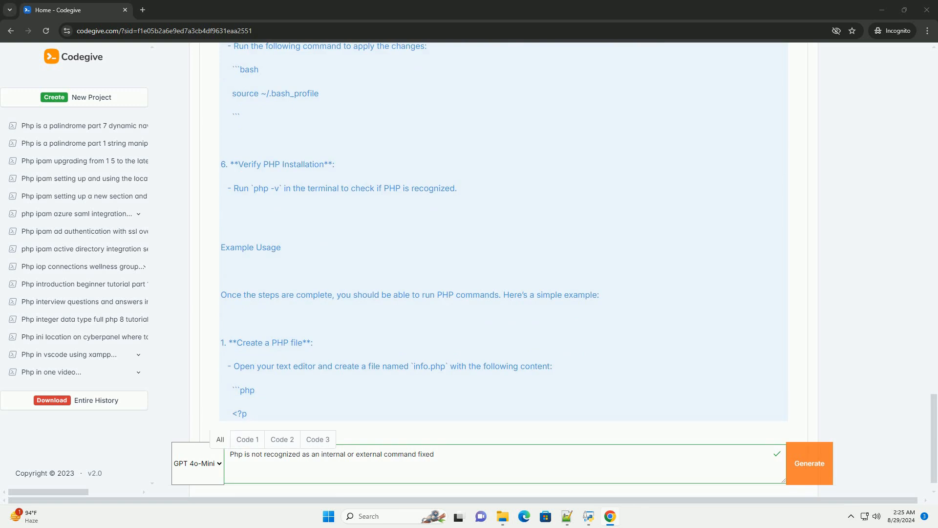
pyautogui.scroll(-3)
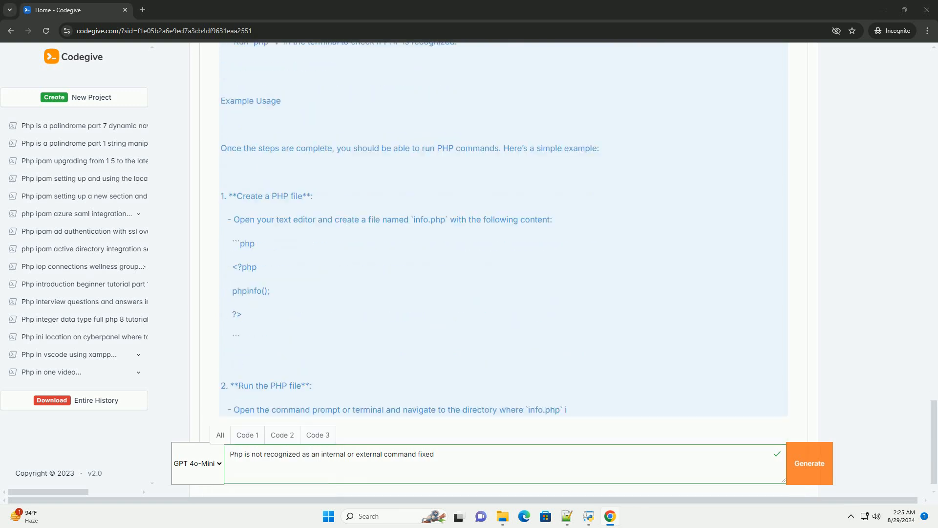
pyautogui.scroll(-3)
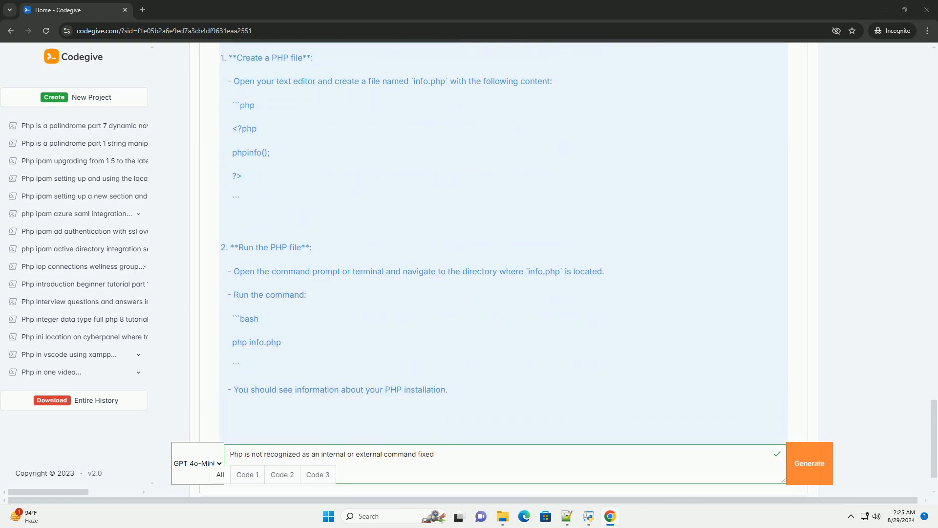
pyautogui.scroll(-3)
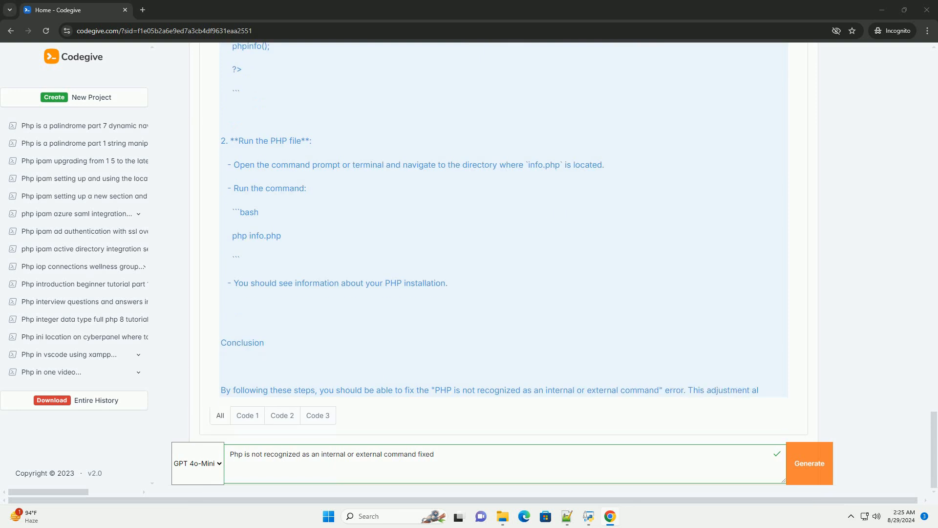
pyautogui.scroll(-3)
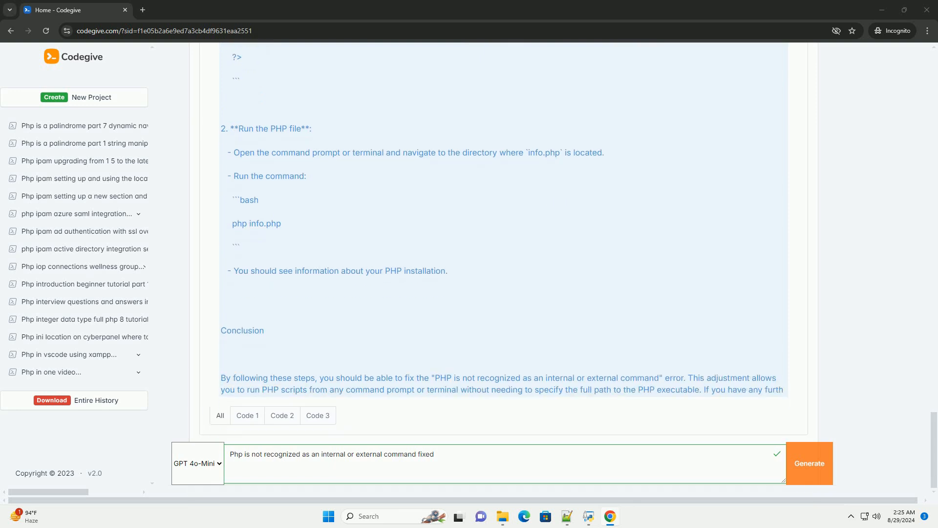